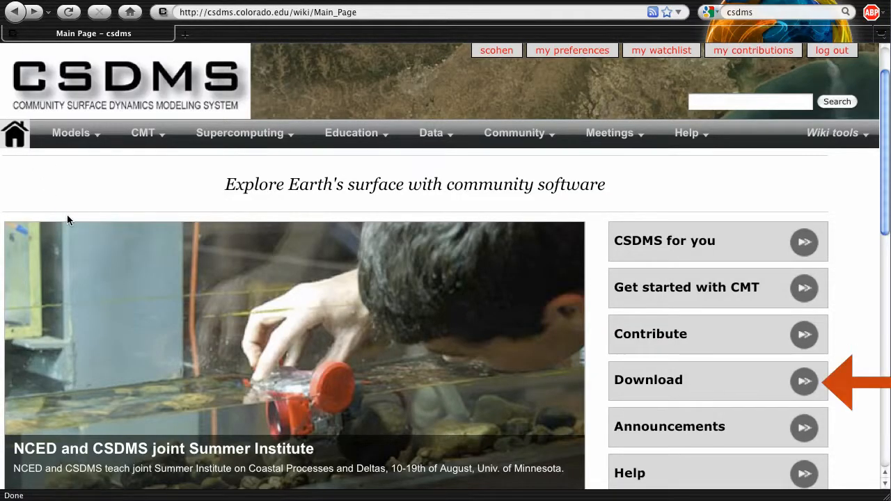
mouse_move(70, 212)
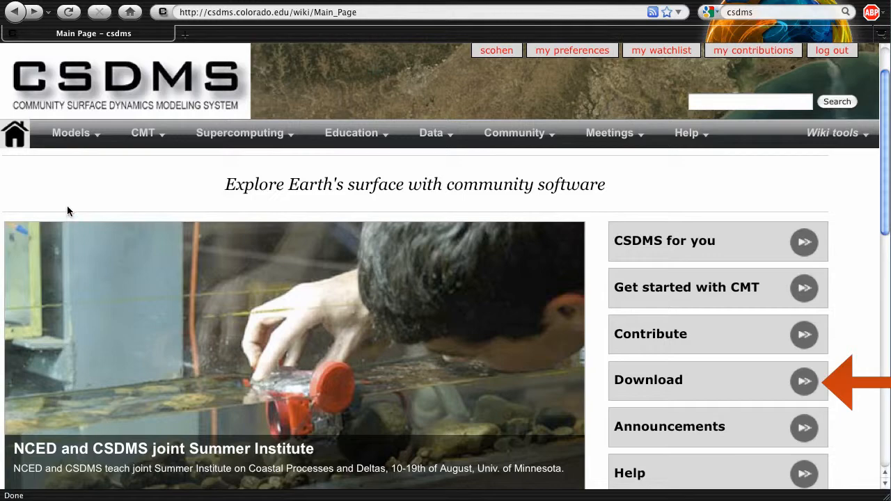
Navigate via the Models menu to the Model descriptions repository page.
left_click(69, 133)
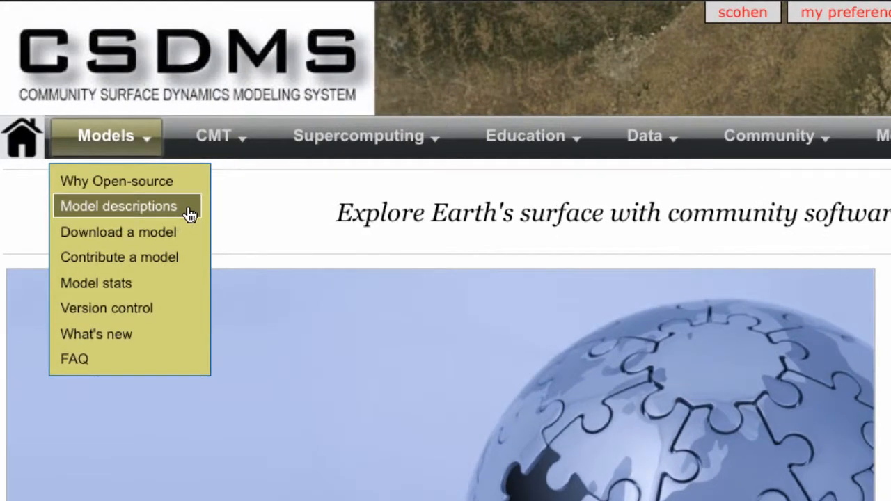
left_click(119, 231)
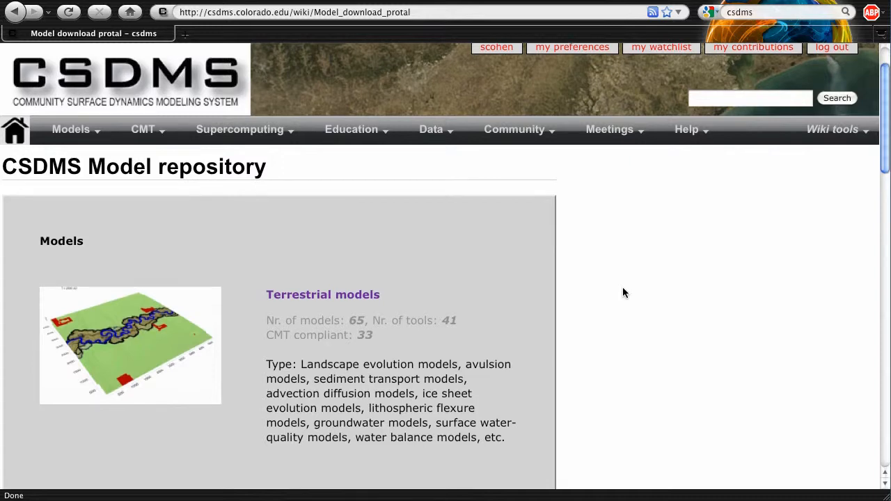
Move down the category list to All models (125 models) and follow its link.
scroll("down", 3)
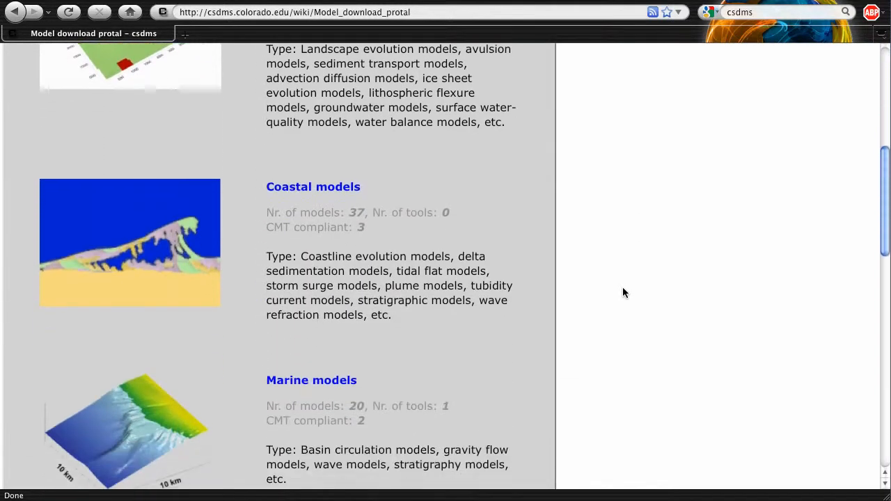
scroll("down", 3)
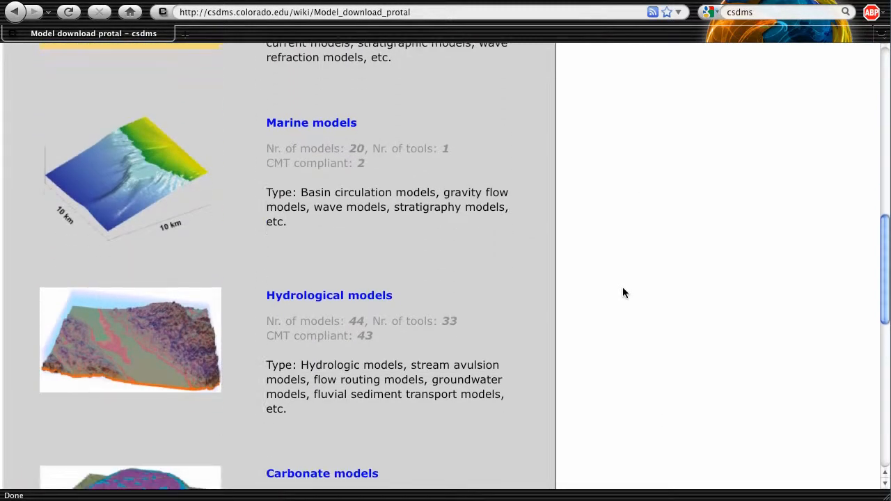
scroll("down", 3)
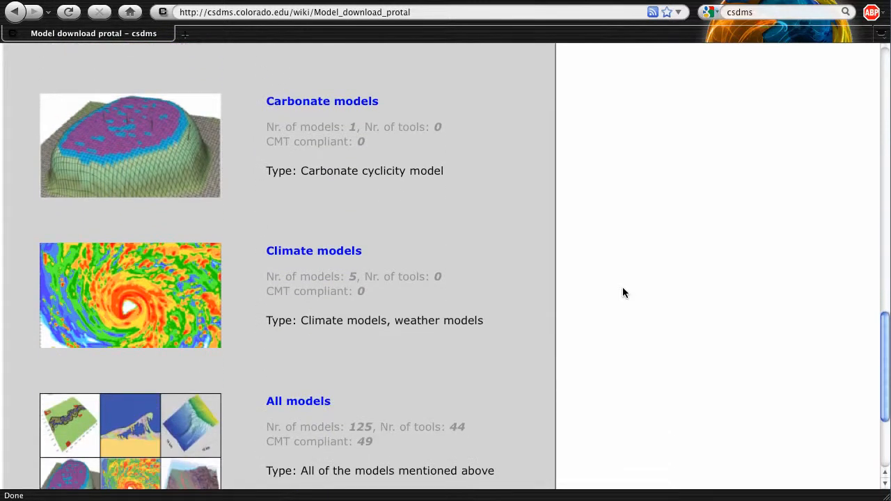
scroll("down", 3)
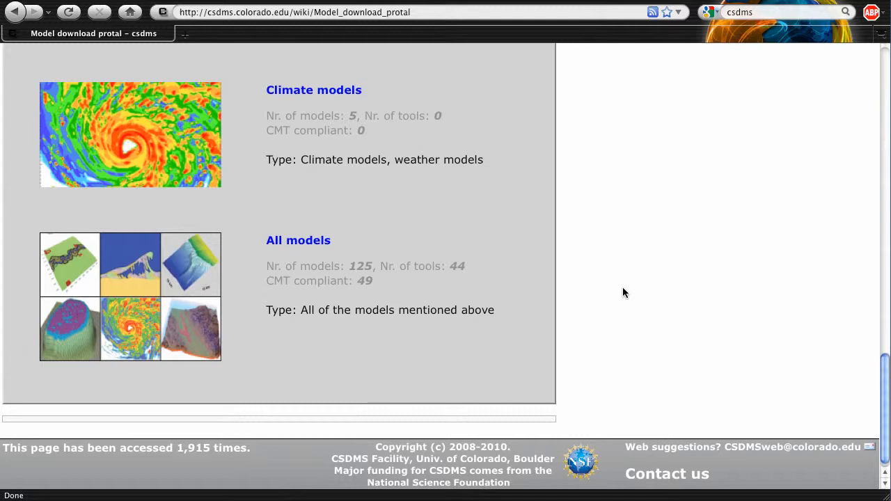
mouse_move(298, 240)
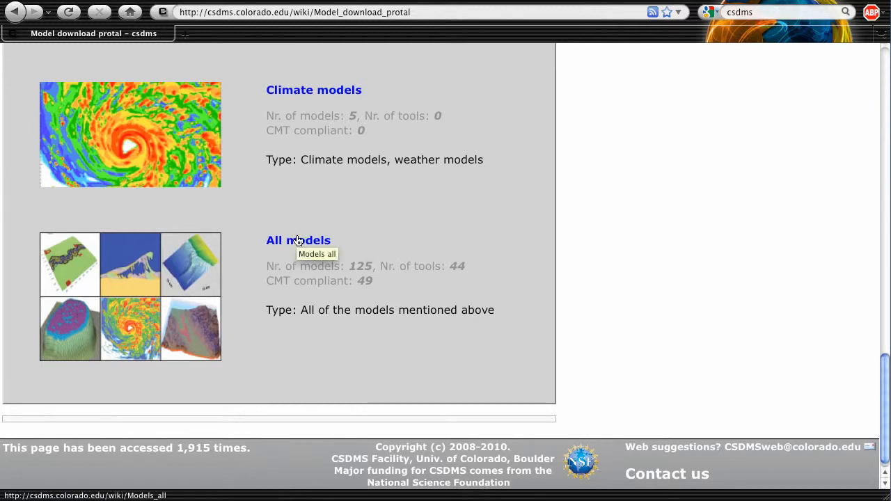
left_click(298, 240)
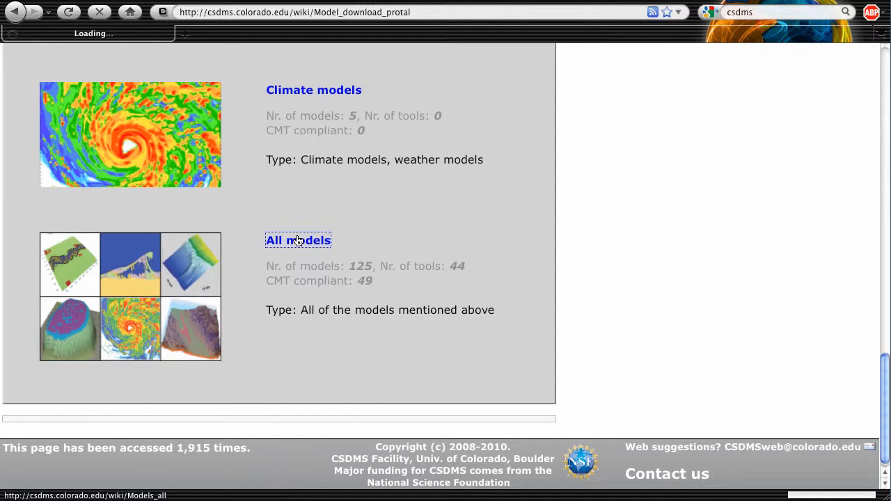
Load the Models all page and bring the All models table into view.
left_click(297, 239)
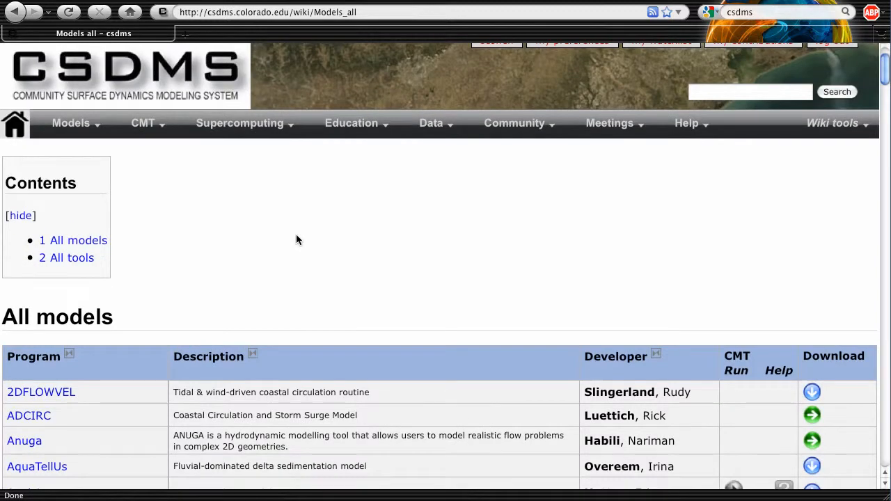
scroll("down", 3)
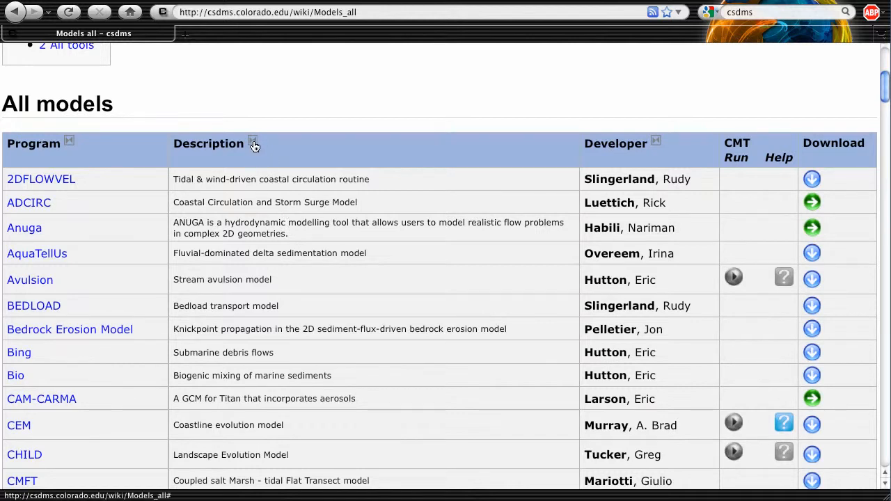
mouse_move(614, 171)
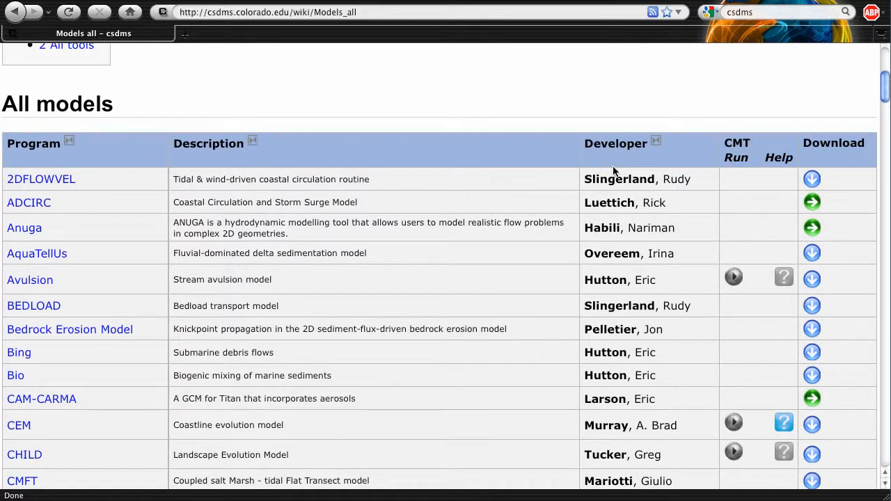
mouse_move(660, 156)
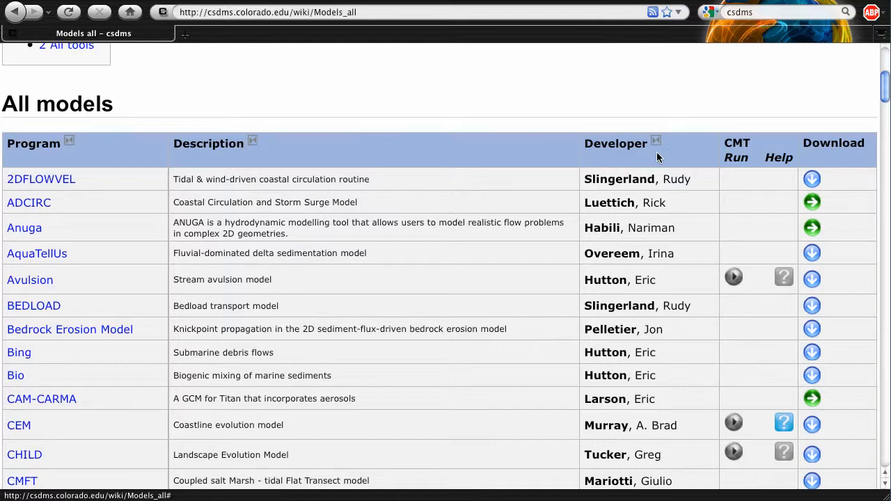
mouse_move(576, 298)
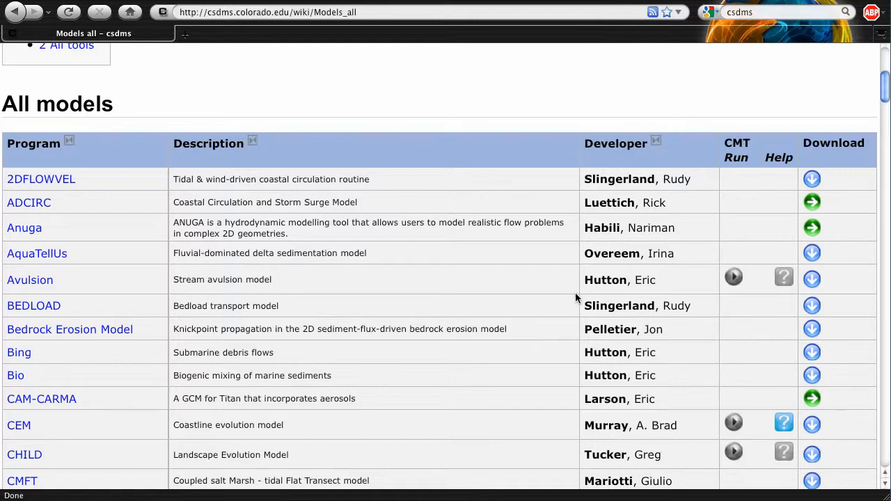
mouse_move(874, 203)
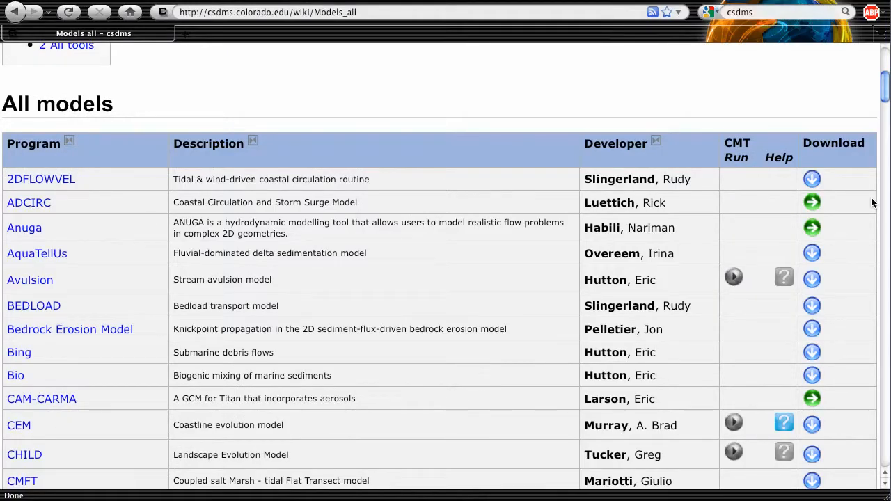
left_click(811, 179)
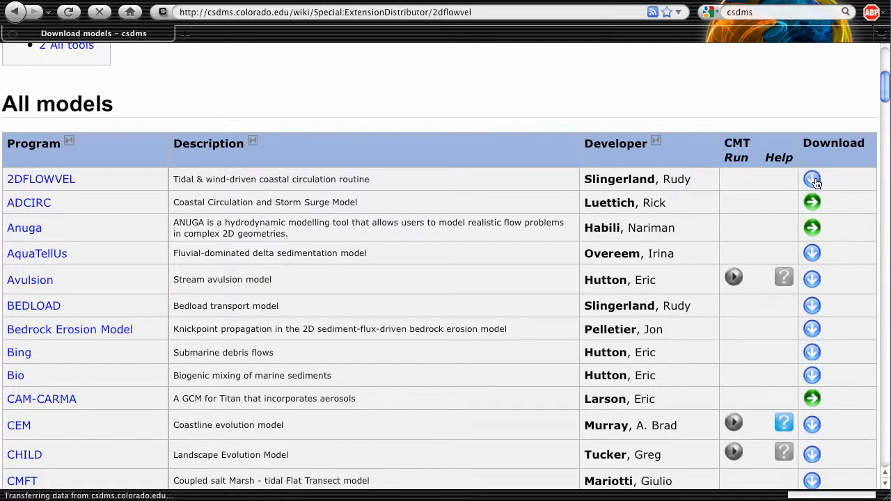
left_click(811, 178)
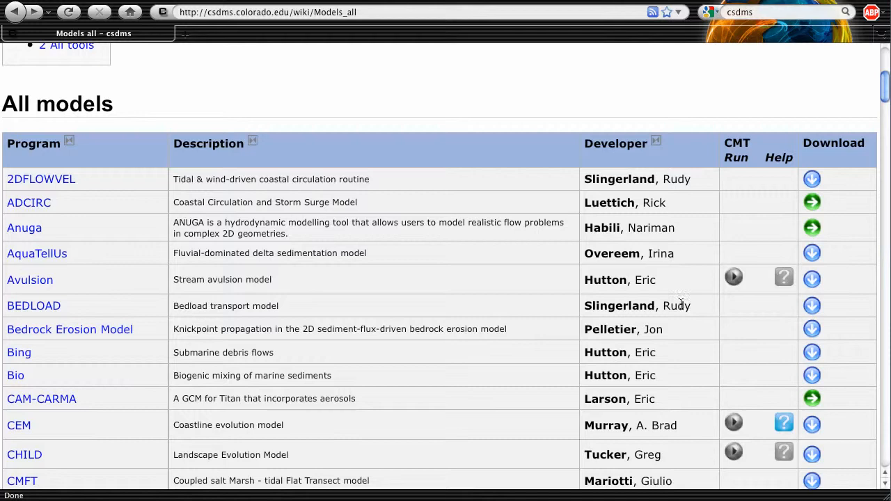
mouse_move(812, 204)
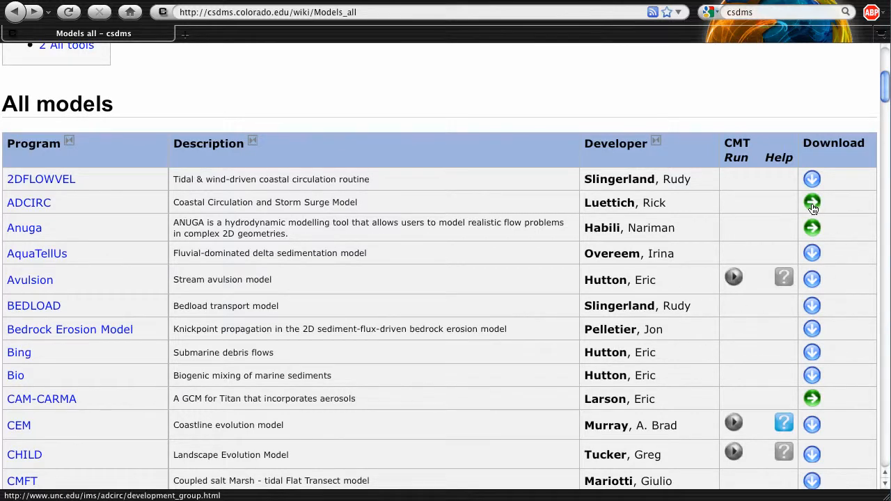
left_click(811, 203)
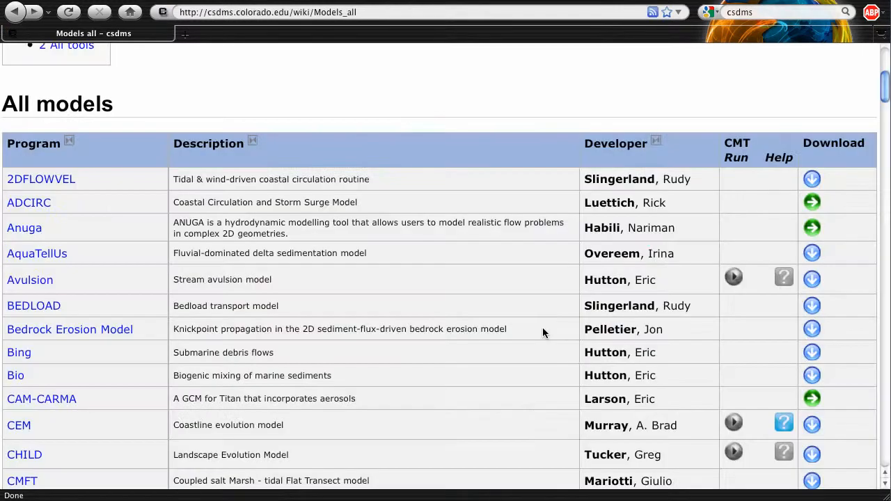
mouse_move(770, 338)
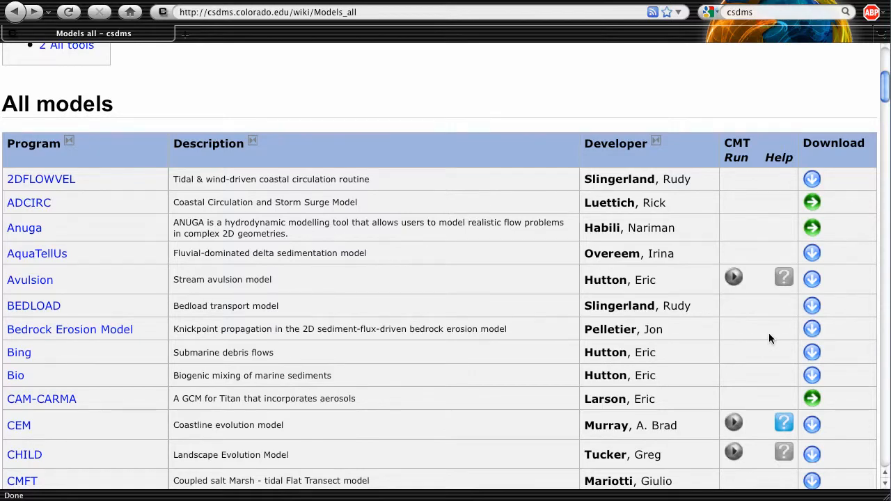
mouse_move(761, 301)
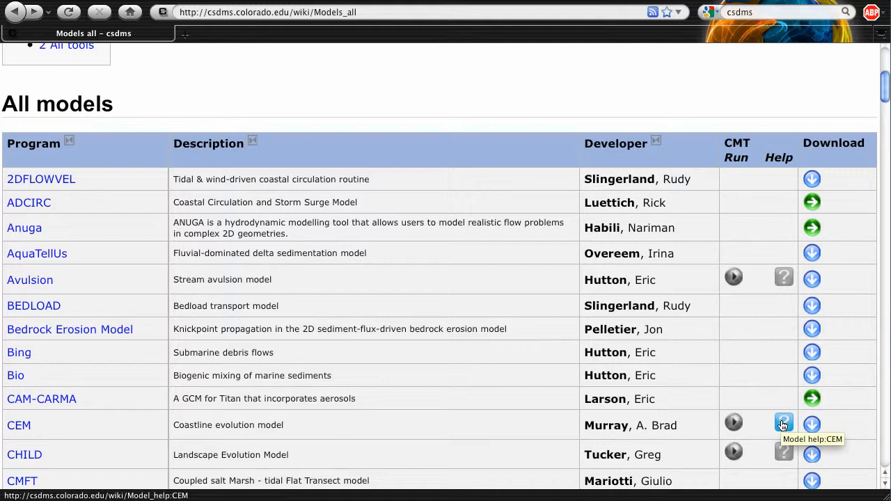
left_click(782, 424)
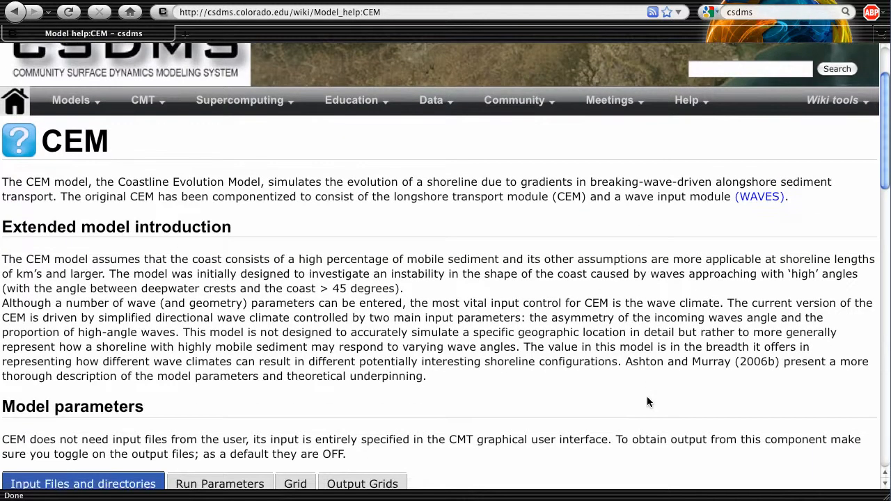
scroll("down", 3)
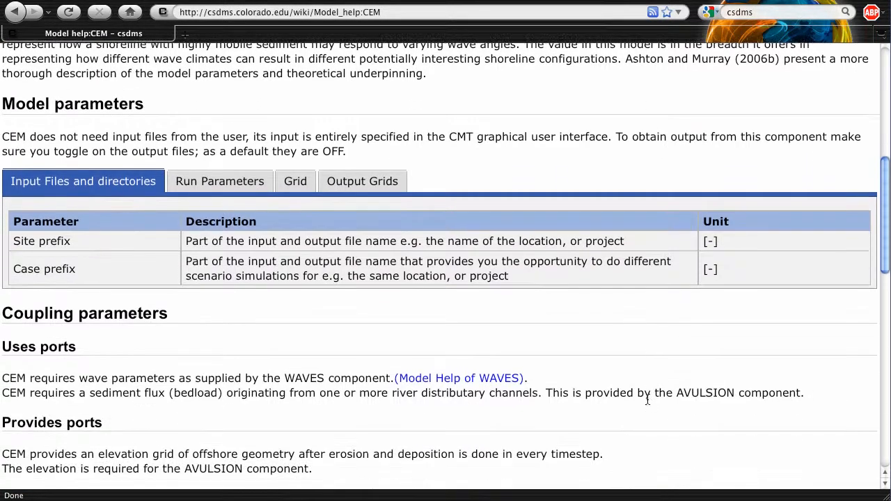
scroll("down", 3)
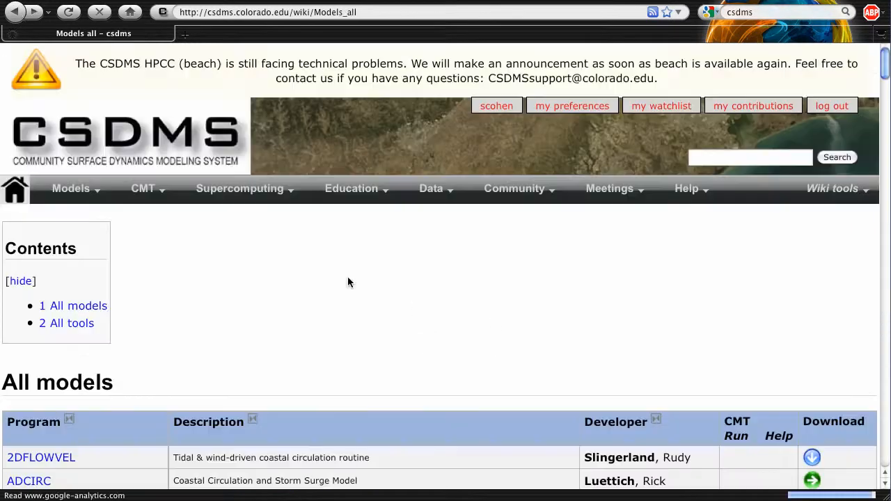
Reach the All tools list and go to the Area-Slope Equation Calculator page.
scroll("down", 3)
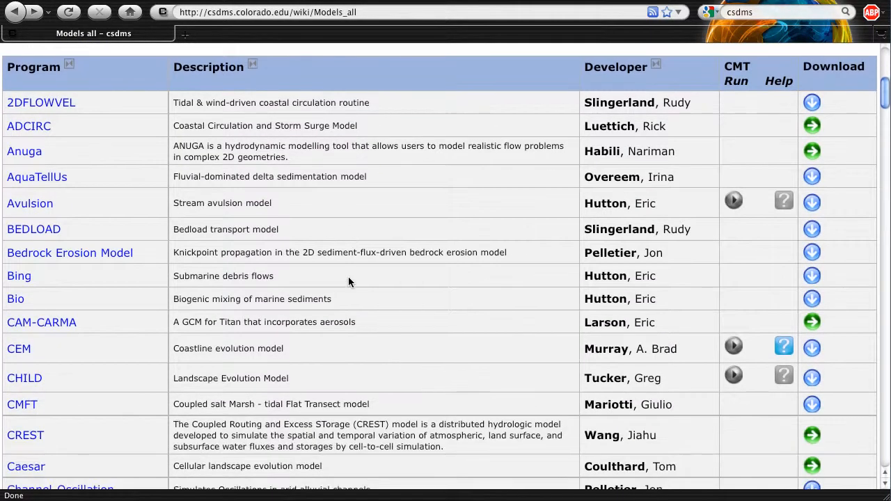
scroll("down", 3)
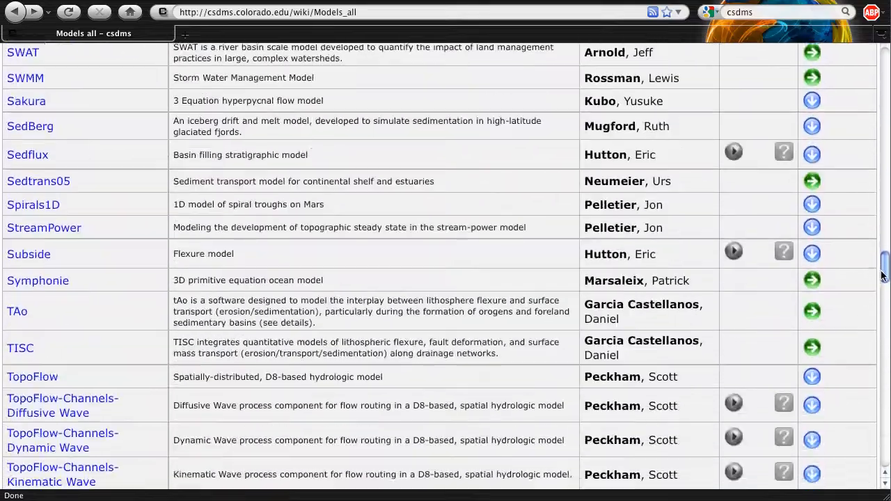
scroll("down", 3)
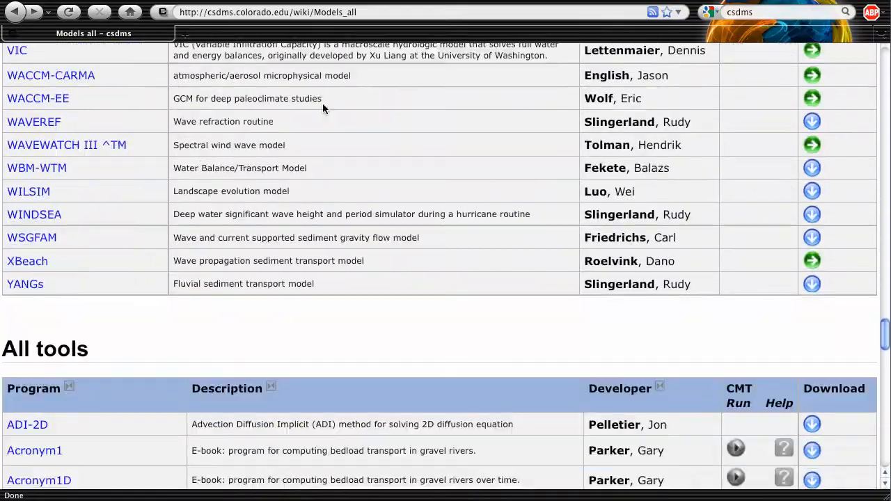
scroll("down", 3)
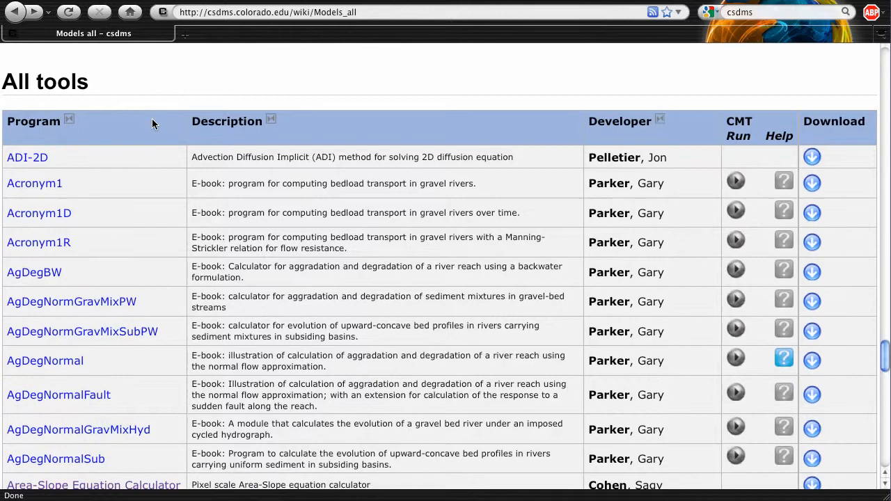
scroll("down", 3)
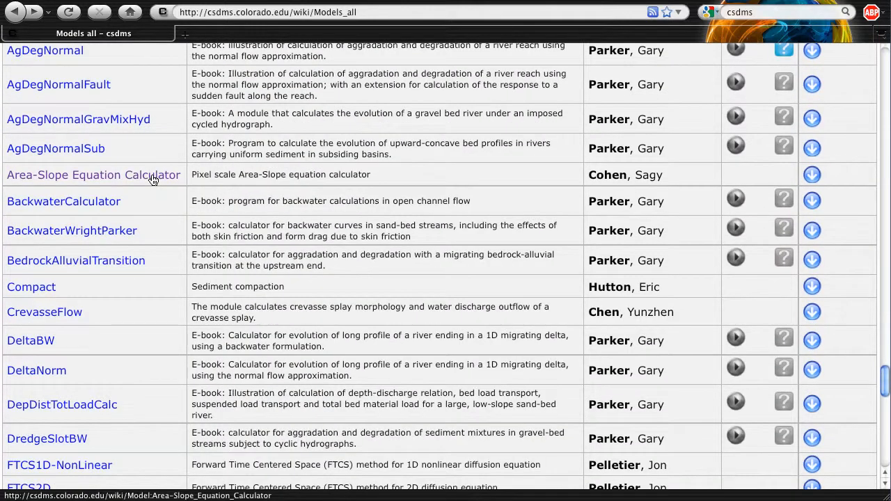
left_click(92, 175)
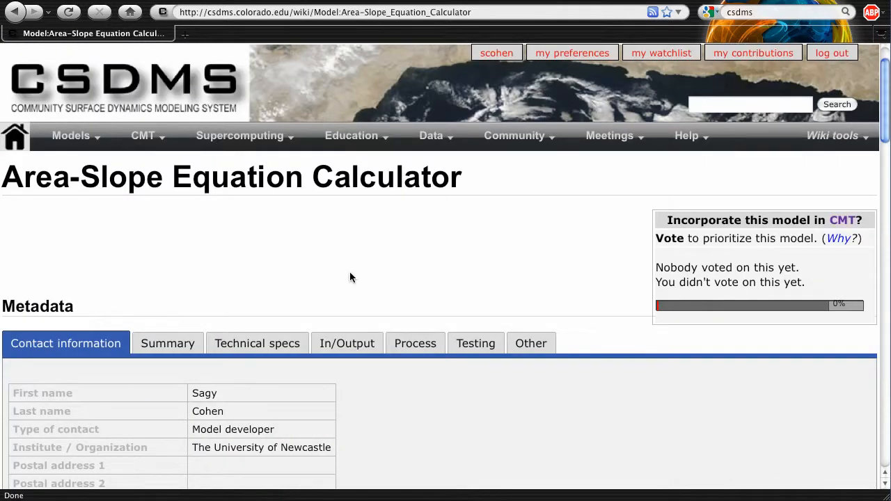
Scroll through the Summary metadata and download statistics down to Papers and Help.
scroll("down", 3)
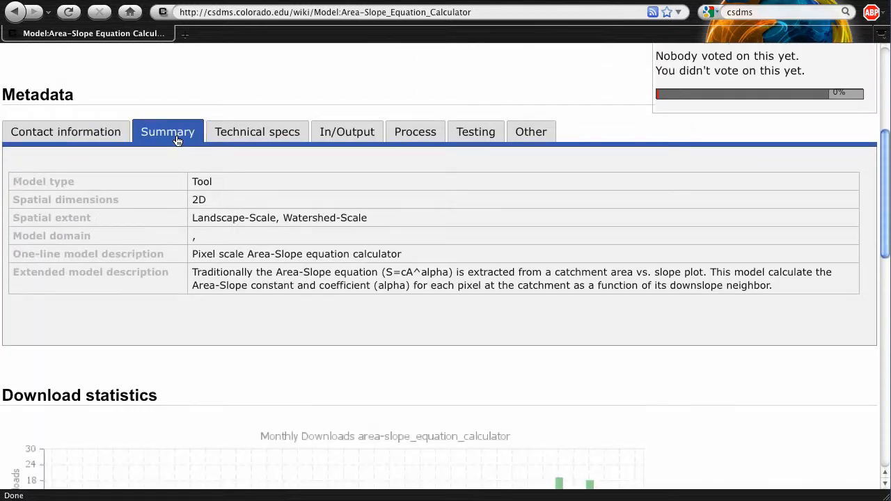
scroll("up", 3)
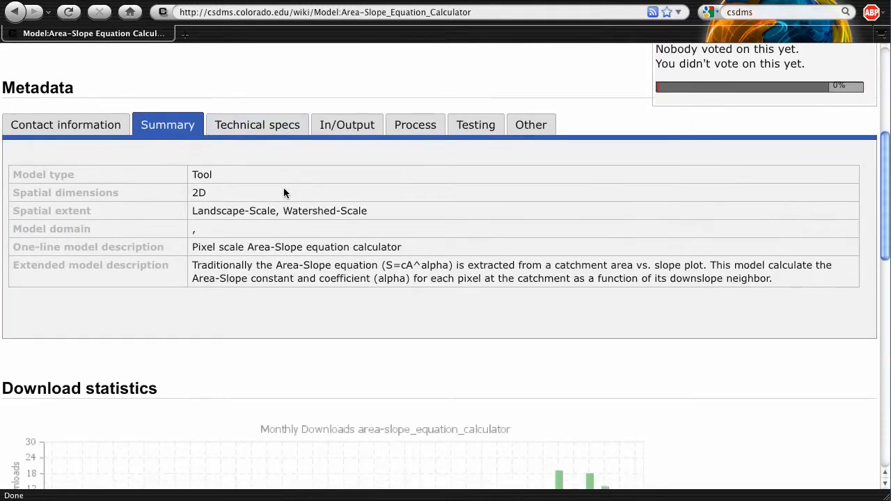
scroll("down", 3)
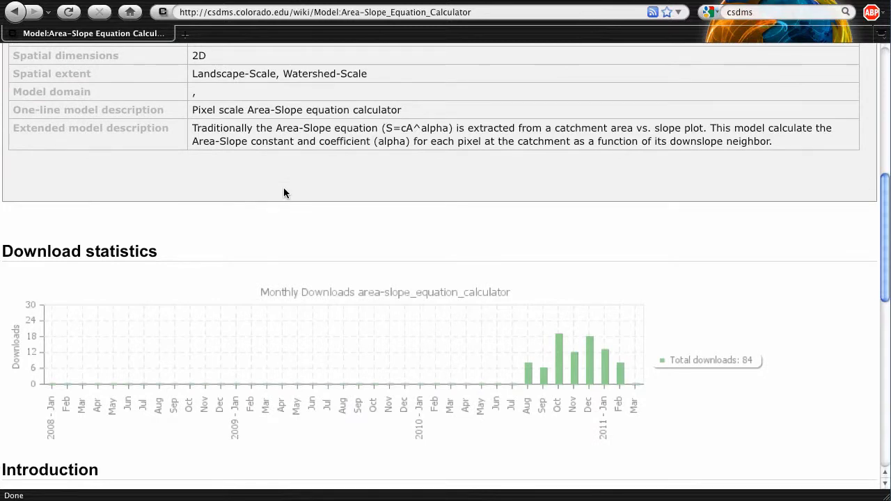
scroll("down", 3)
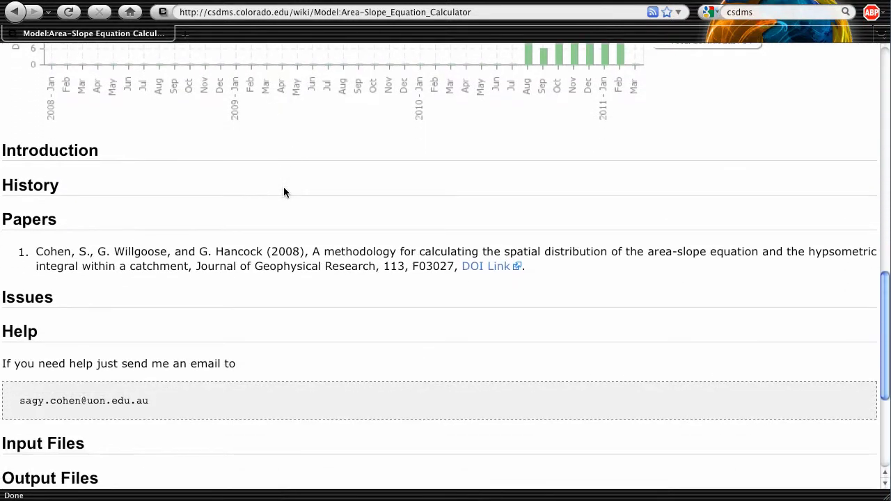